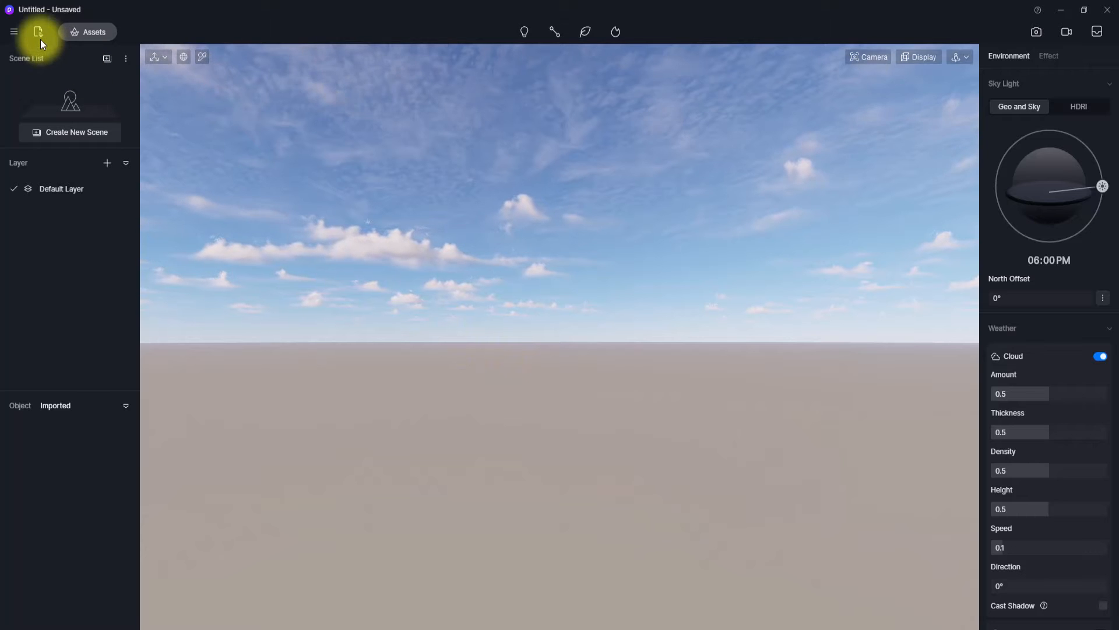
mouse_move(37, 33)
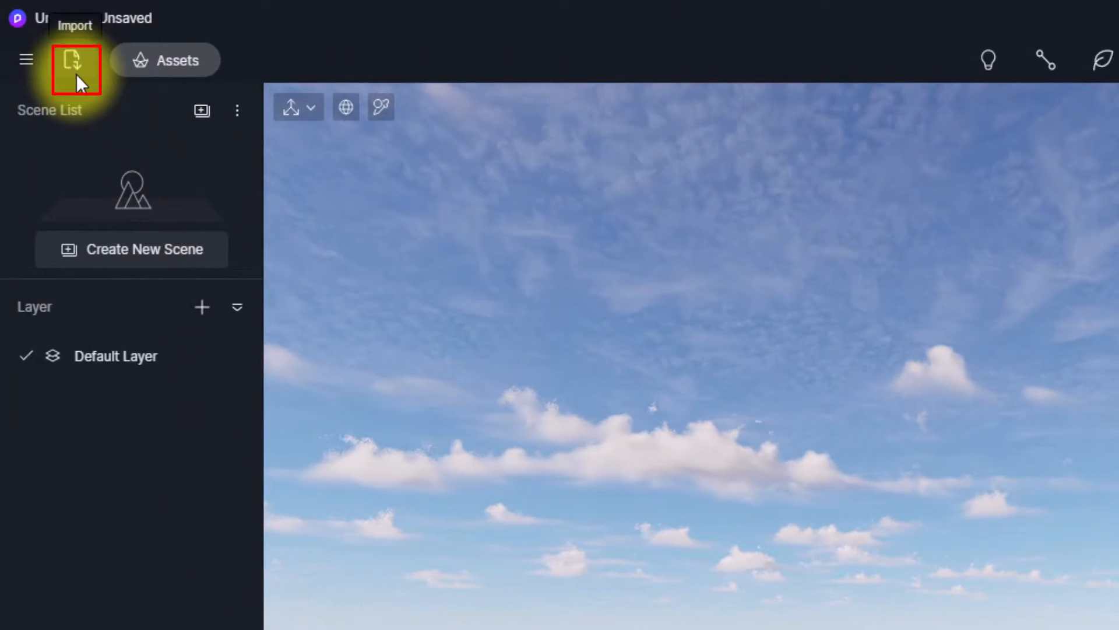
Step: Import the STOOL.d5a model file into the empty scene
left_click(74, 67)
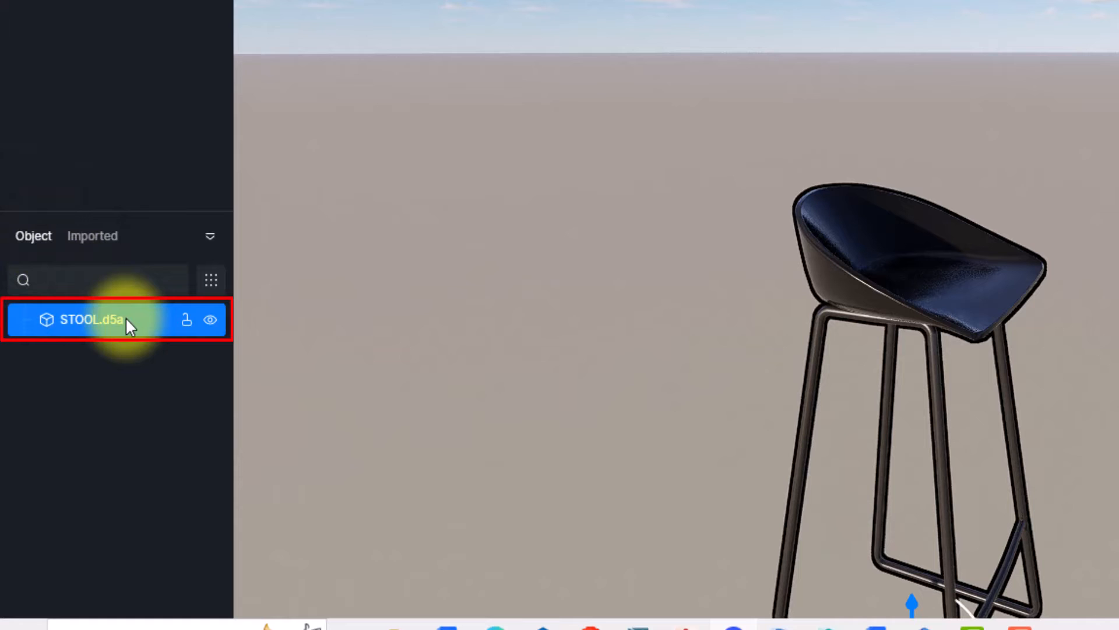
Step: Add STOOL.d5a from the object list to the local asset library and view it there
right_click(82, 320)
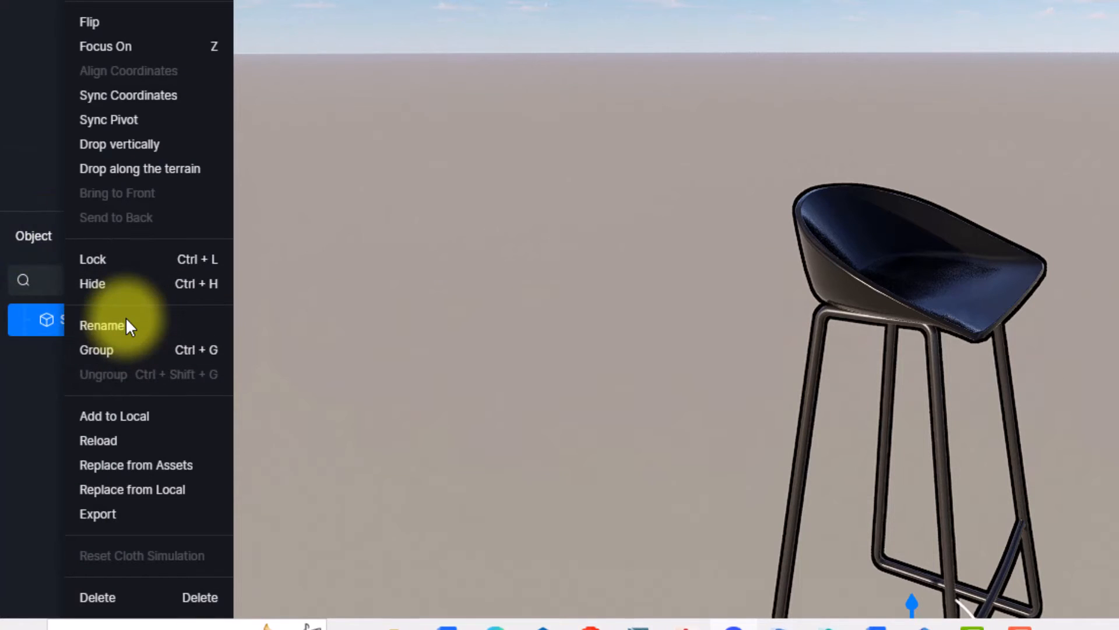
mouse_move(98, 441)
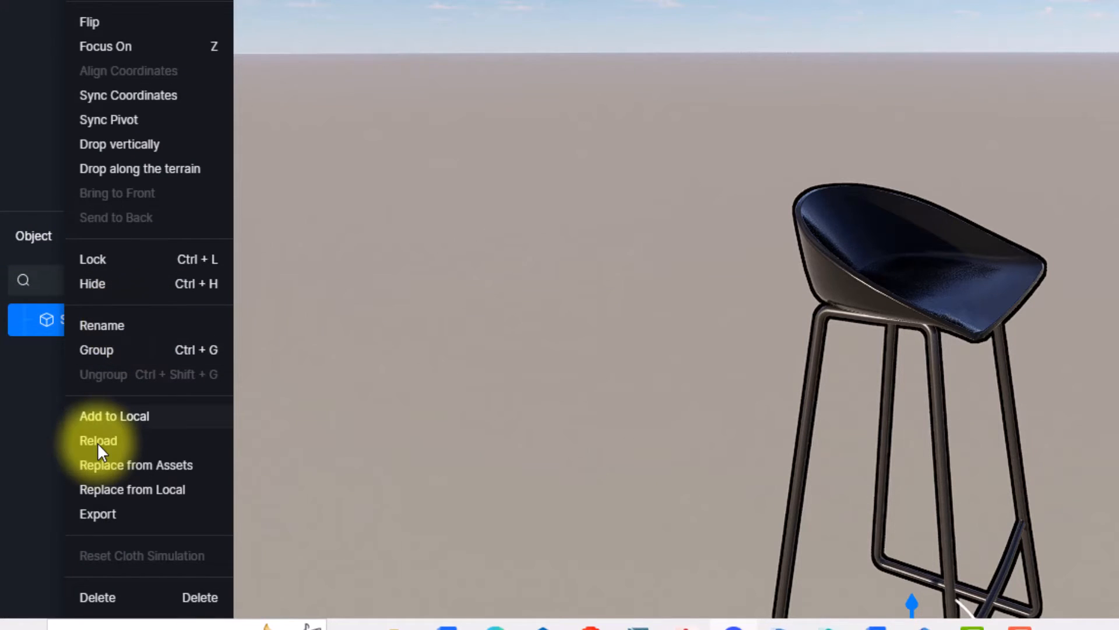
left_click(98, 441)
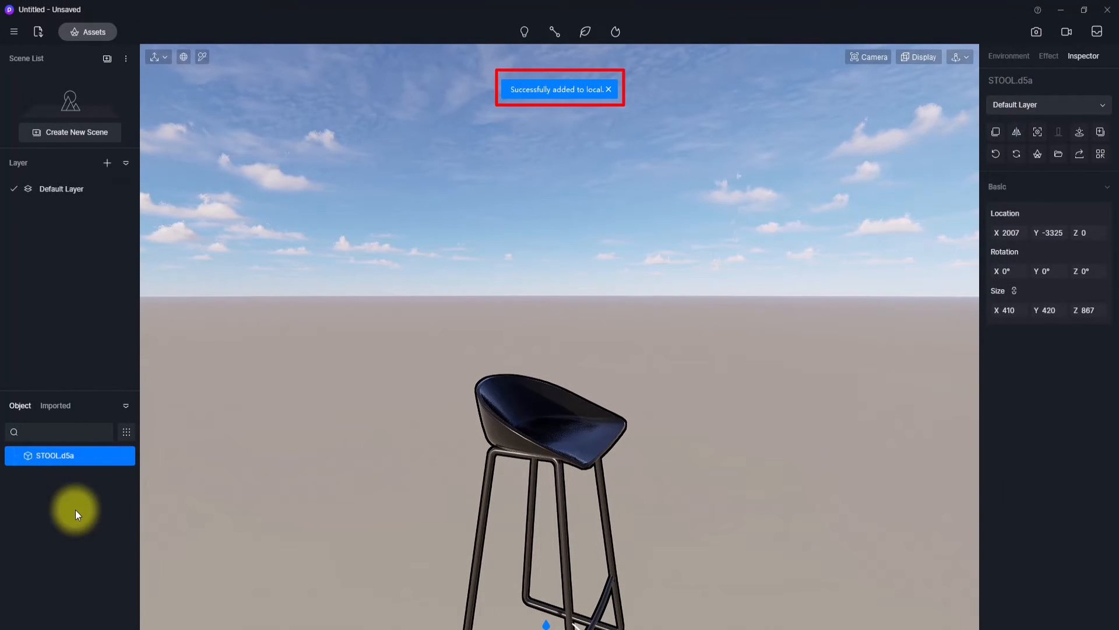
left_click(609, 90)
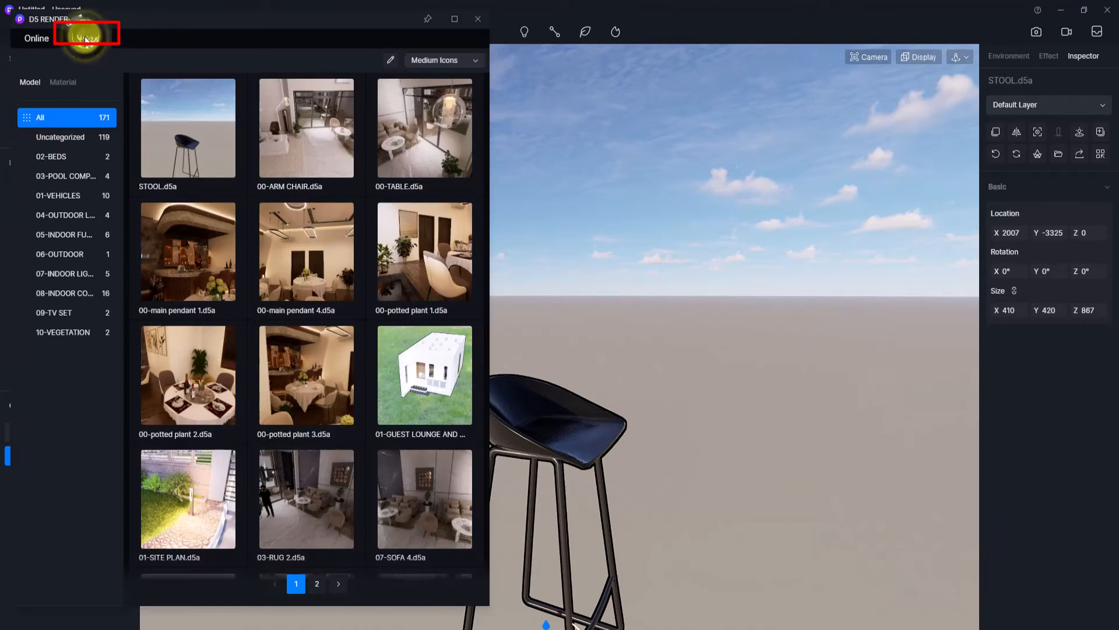
Step: Create a new empty model category named '1' under the Local assets
left_click(87, 38)
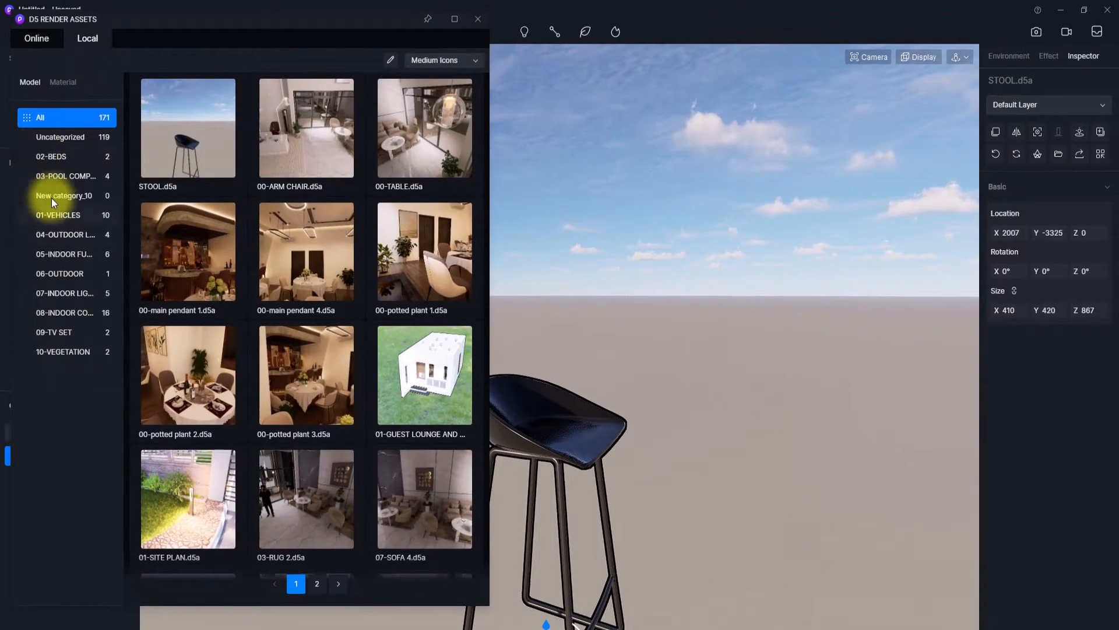
right_click(63, 195)
type("1")
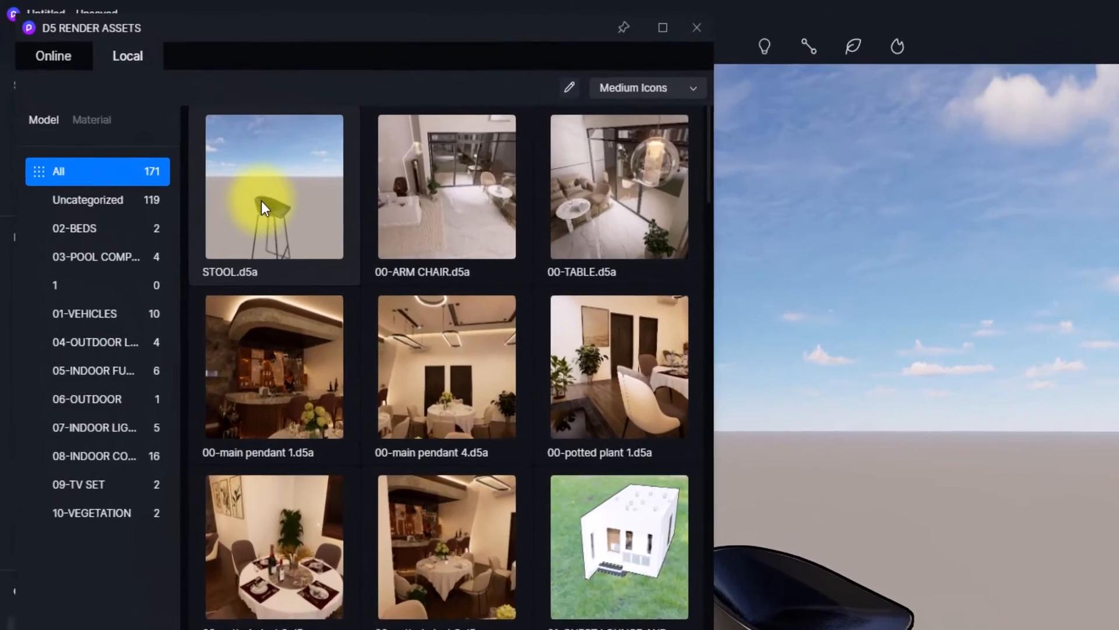
Step: Start moving the STOOL.d5a asset to category '1' via its Move to option
right_click(273, 185)
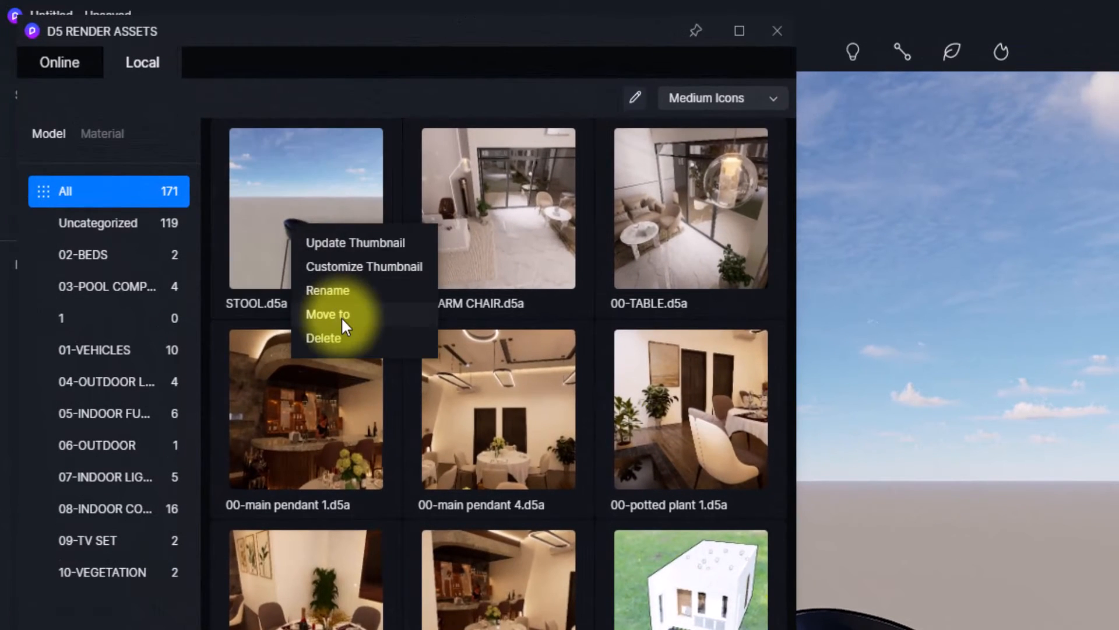
left_click(329, 314)
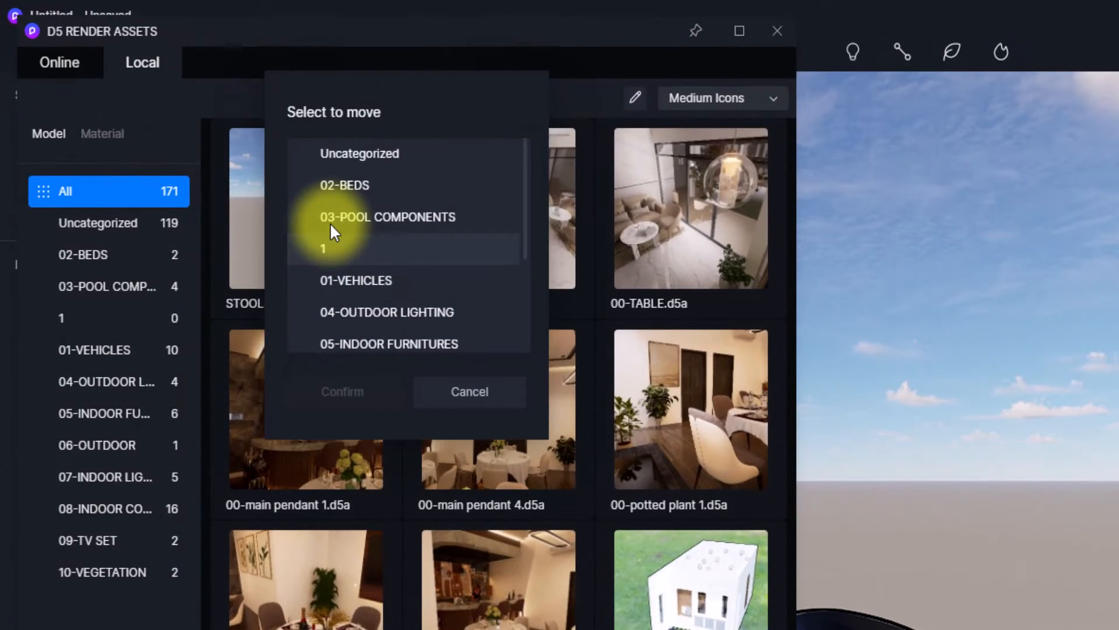
mouse_move(357, 255)
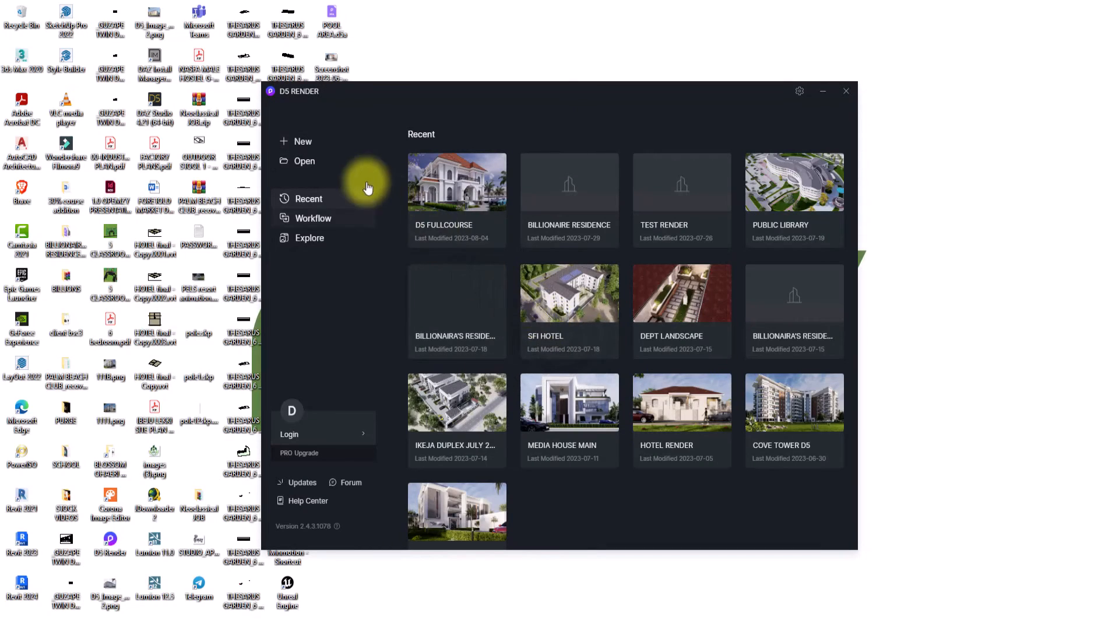
Step: Create a new project and place STOOL.d5a from the local library in the viewport
left_click(302, 141)
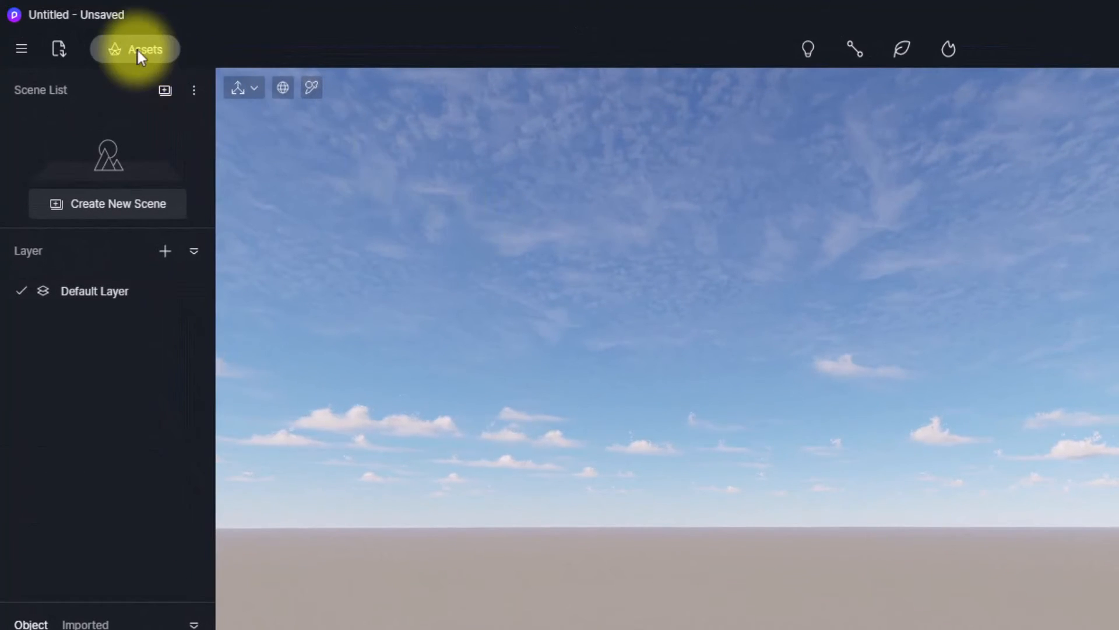
left_click(135, 49)
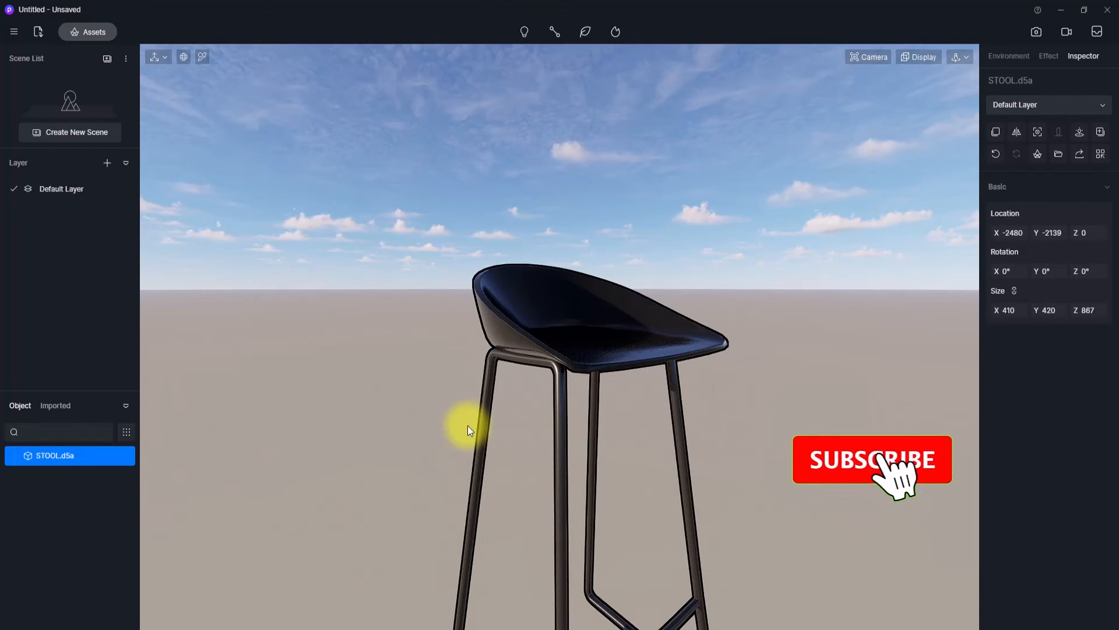
left_click(872, 459)
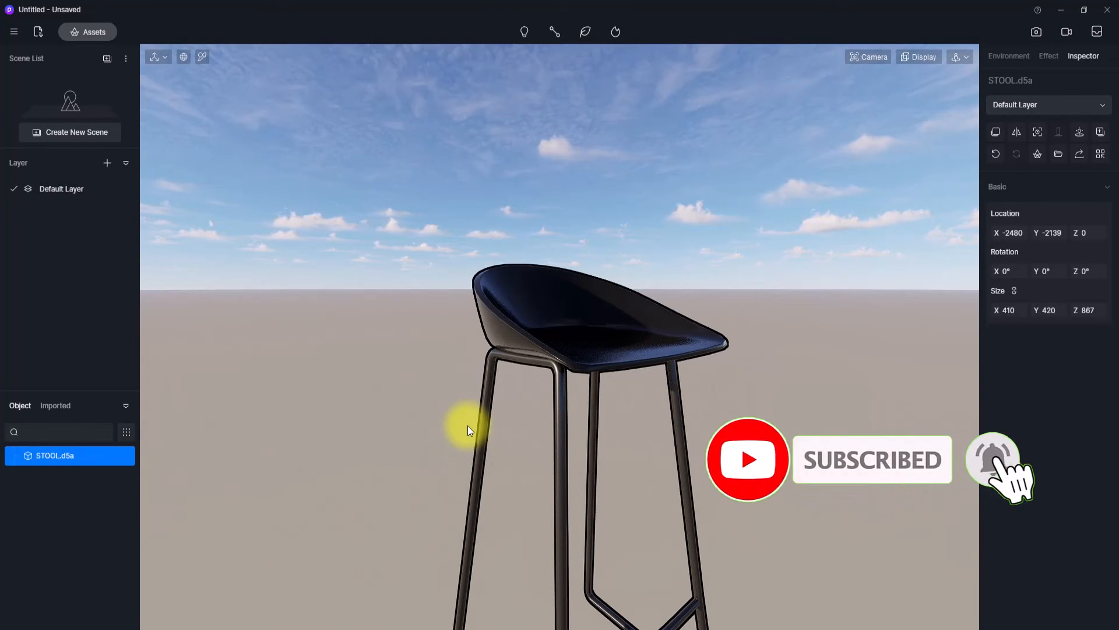